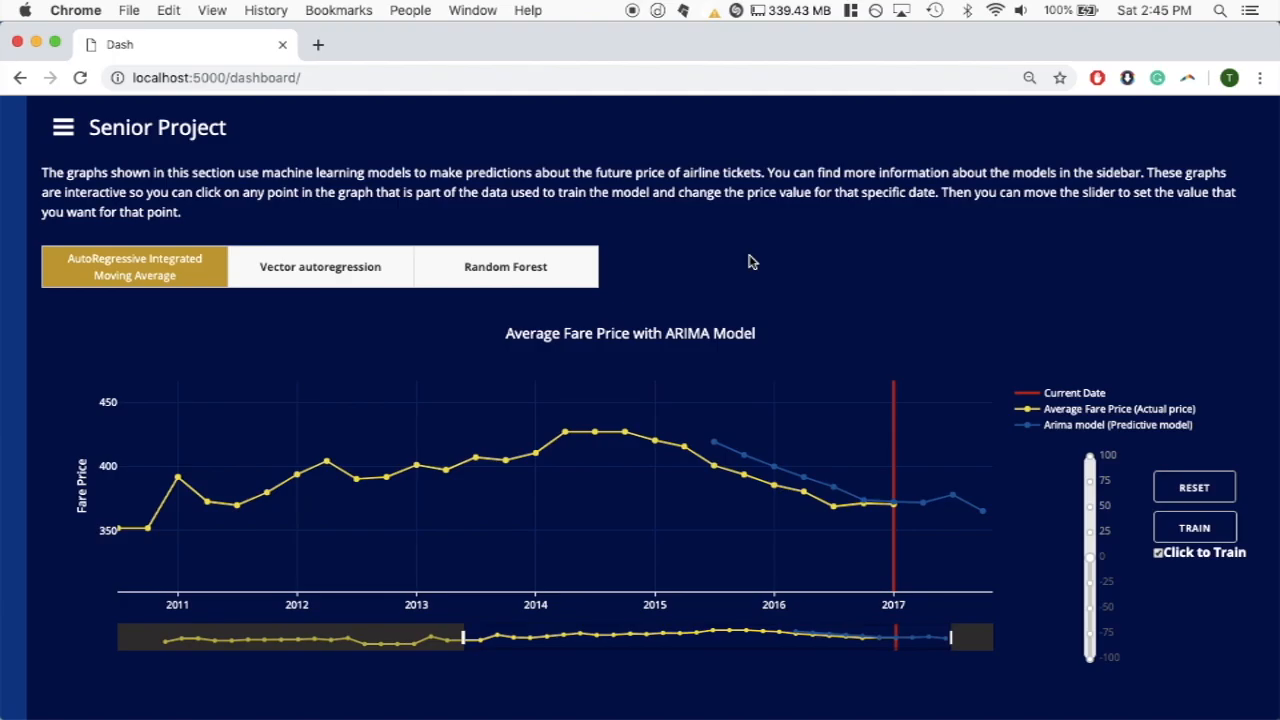
Step: Select the 2012 training point on the ARIMA fare line, showing its slider near 404
{"action": "scroll", "scroll_direction": "up", "scroll_amount": 3}
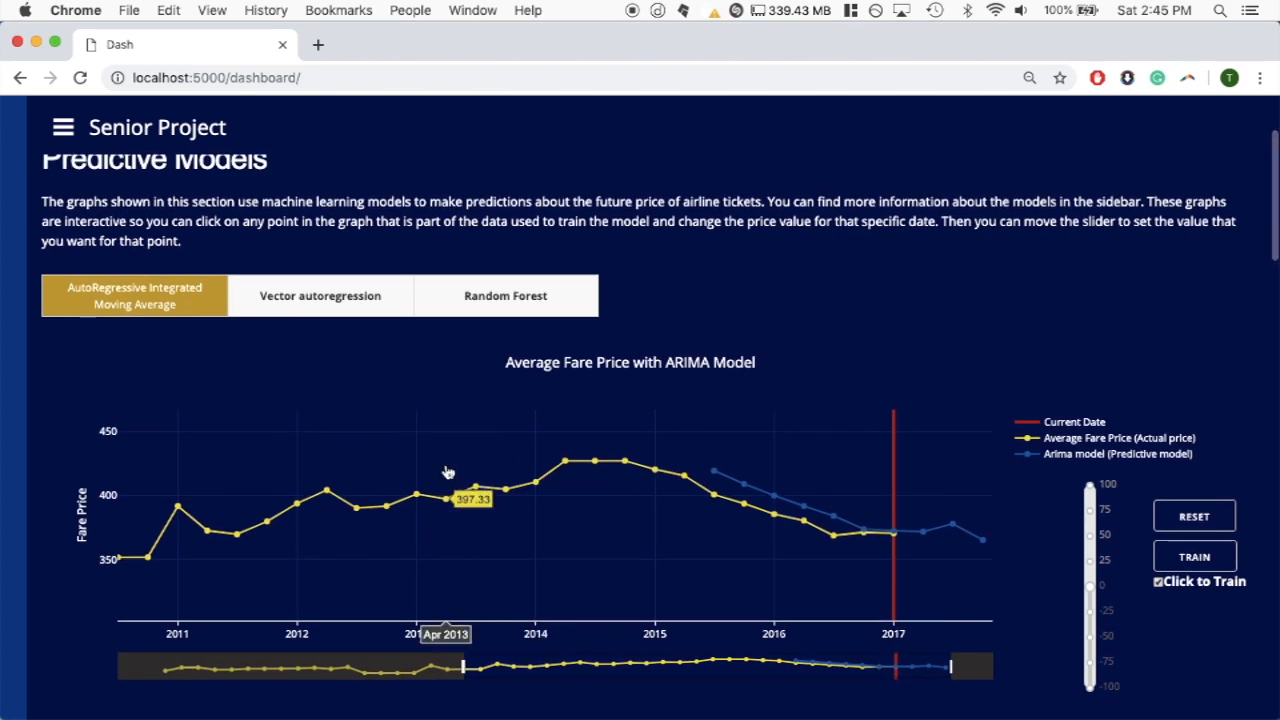
{"action": "left_click", "coordinate": [414, 492]}
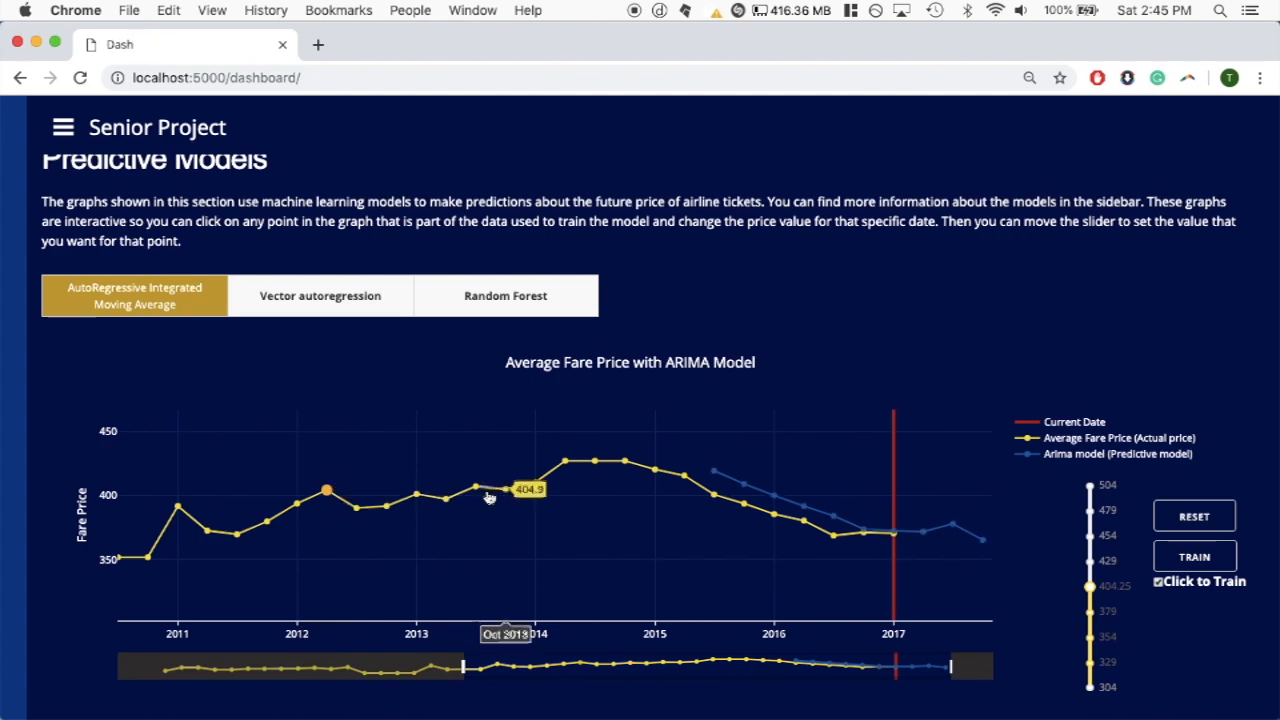
{"action": "mouse_move", "coordinate": [476, 488]}
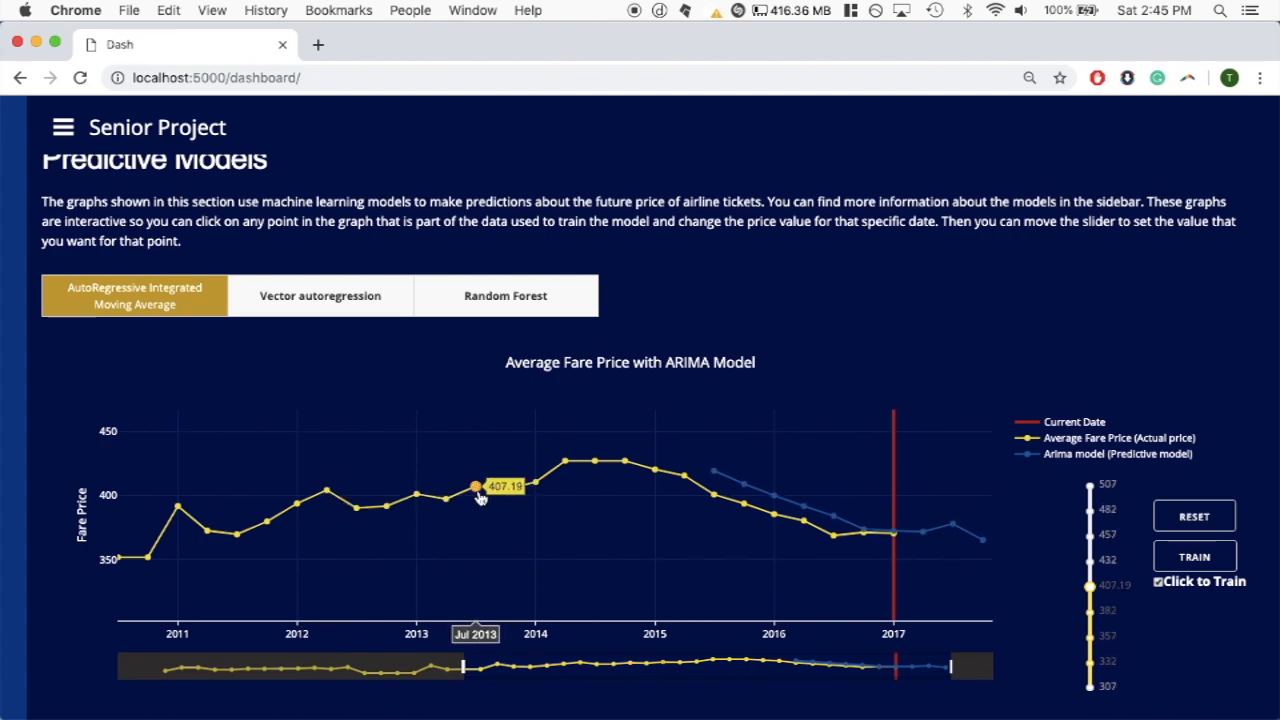
{"action": "mouse_move", "coordinate": [716, 480]}
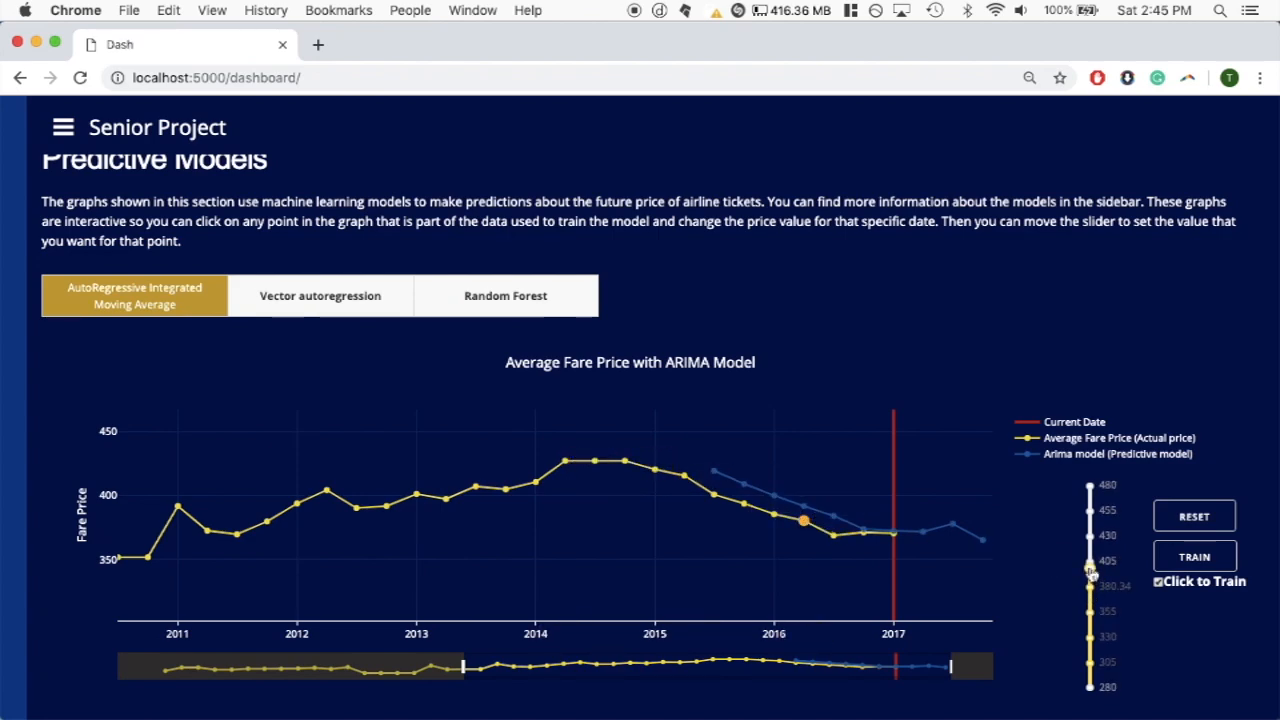
Step: Raise the 2016 point's fare to about 455 and the January 2014 fare to about 490
{"action": "left_click_drag", "start_coordinate": [1090, 570], "coordinate": [1090, 510]}
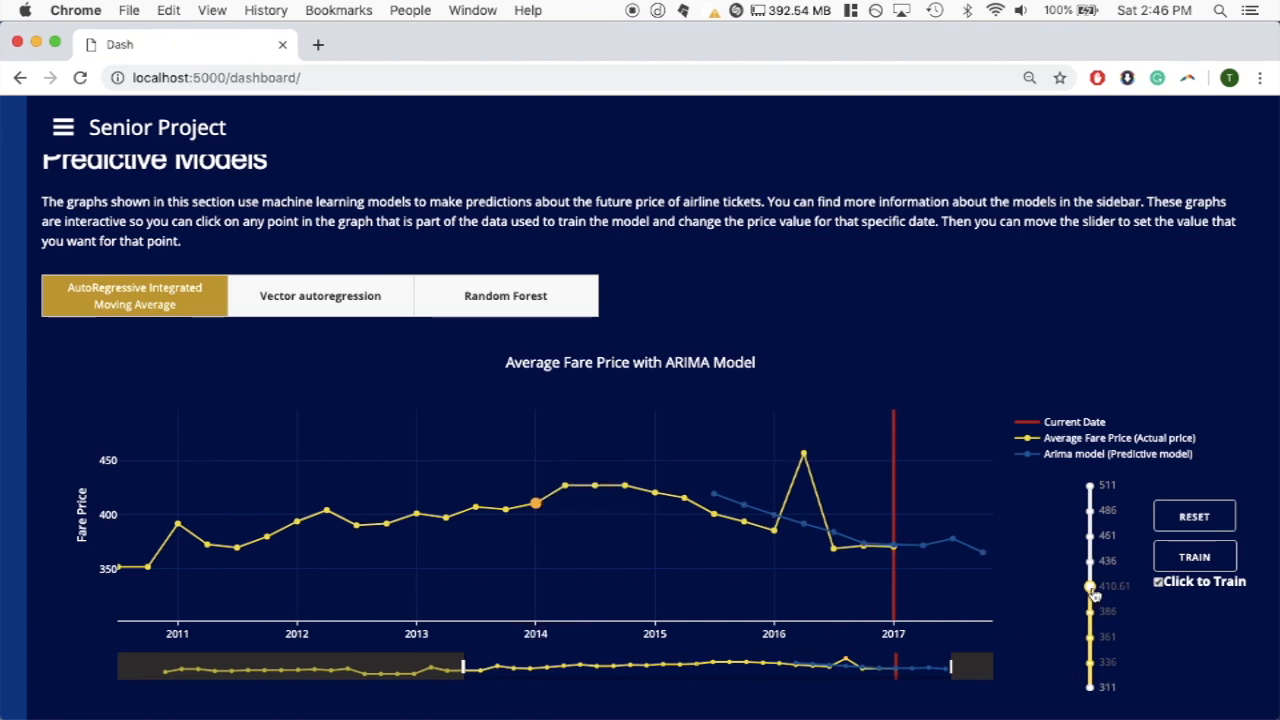
{"action": "left_click_drag", "start_coordinate": [1090, 584], "coordinate": [1090, 504]}
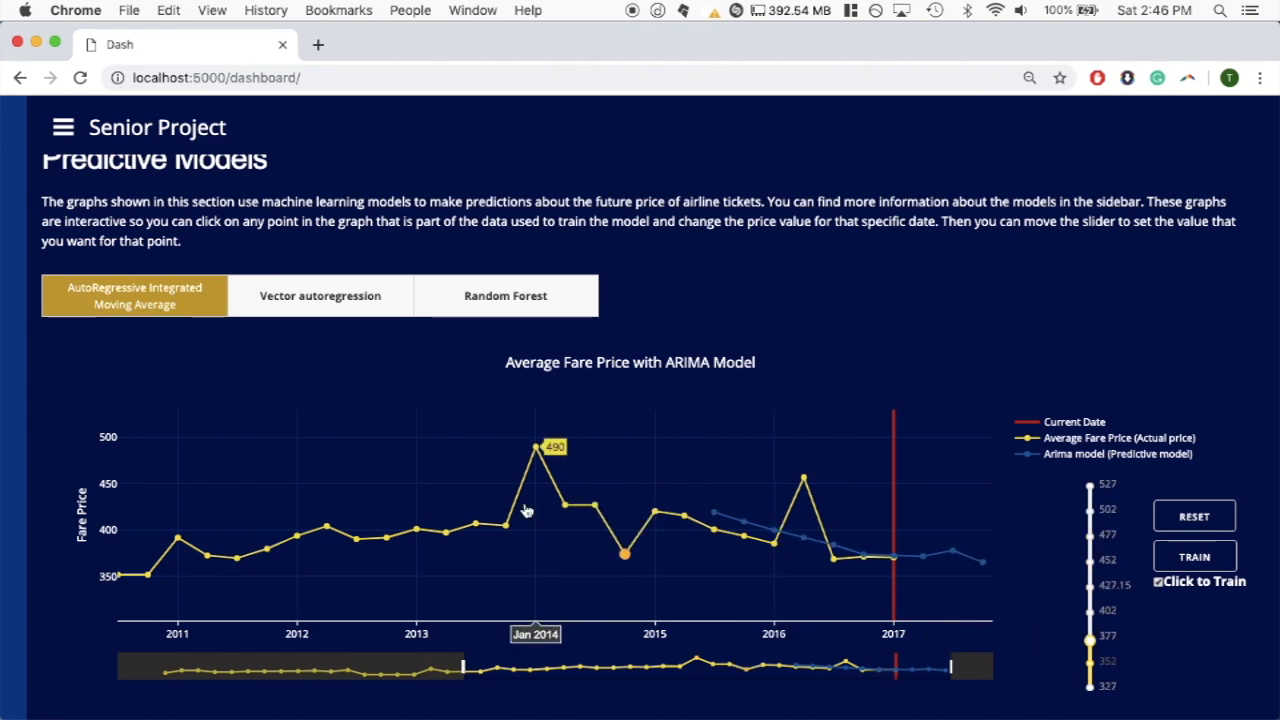
Step: Raise the mid-2013 fare to about 475, then readjust the January 2014 point's price
{"action": "left_click", "coordinate": [476, 524]}
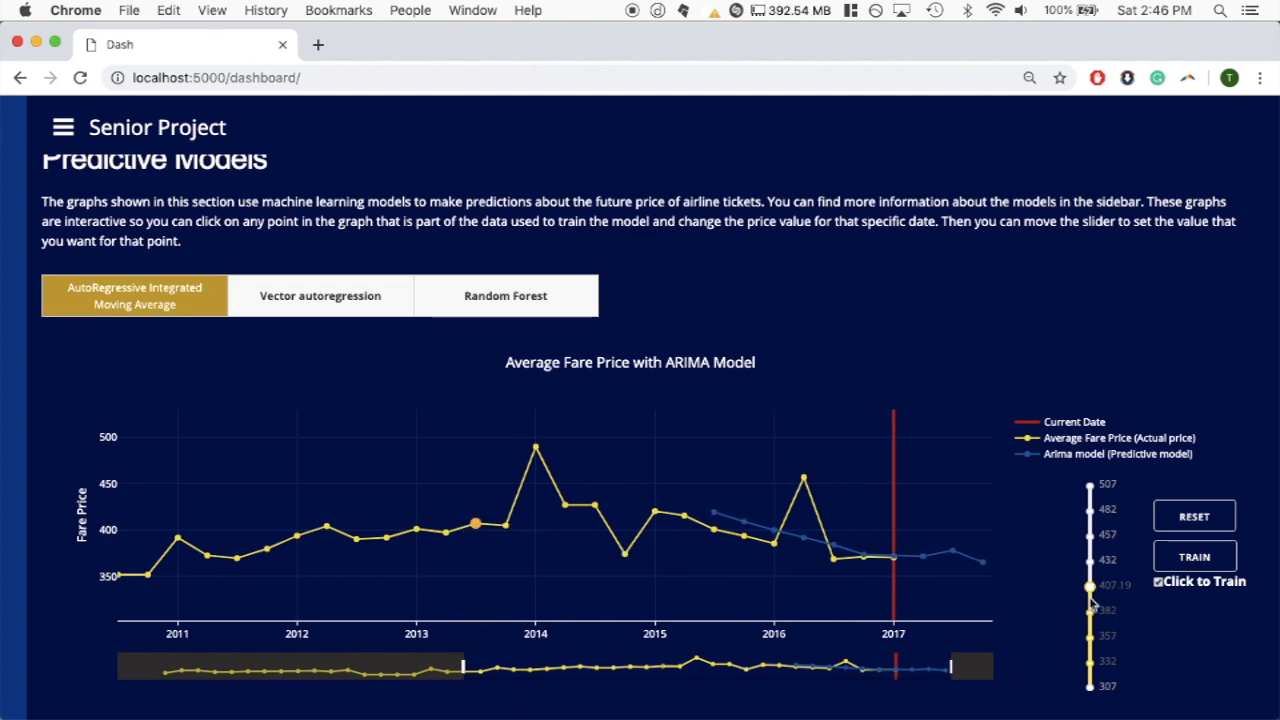
{"action": "left_click_drag", "start_coordinate": [1088, 584], "coordinate": [1088, 516]}
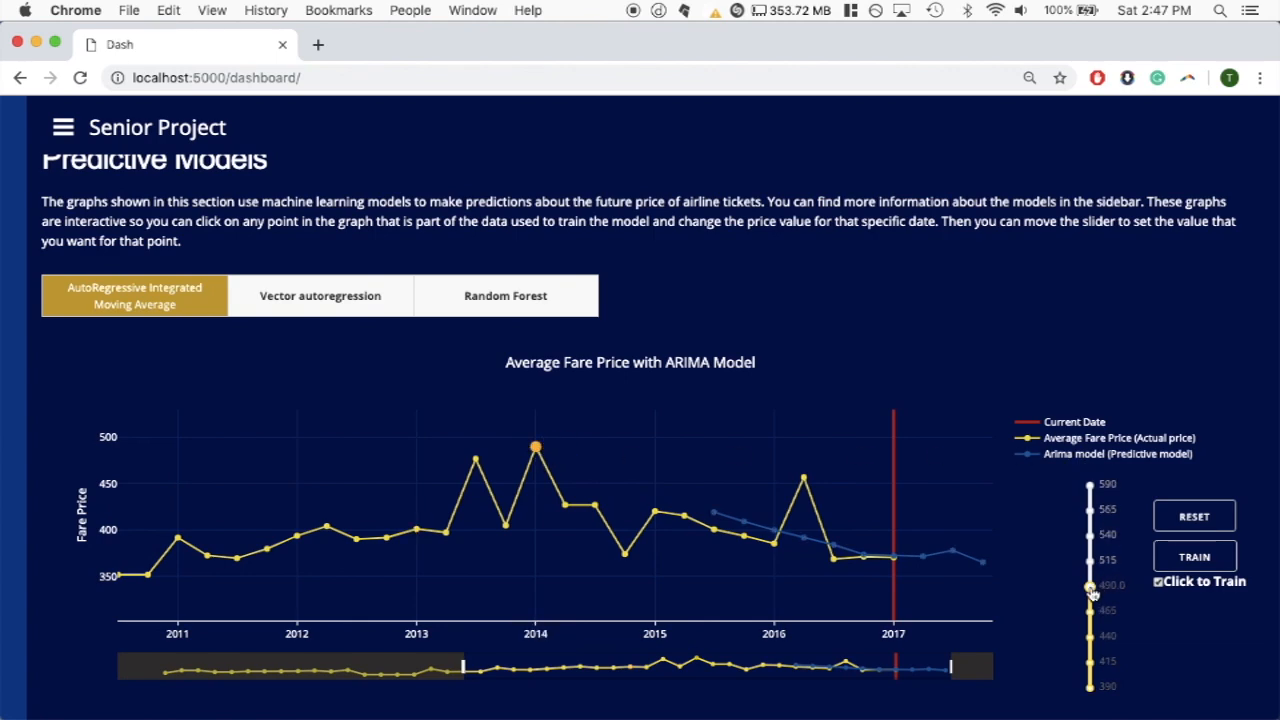
{"action": "left_click_drag", "start_coordinate": [1090, 584], "coordinate": [1090, 564]}
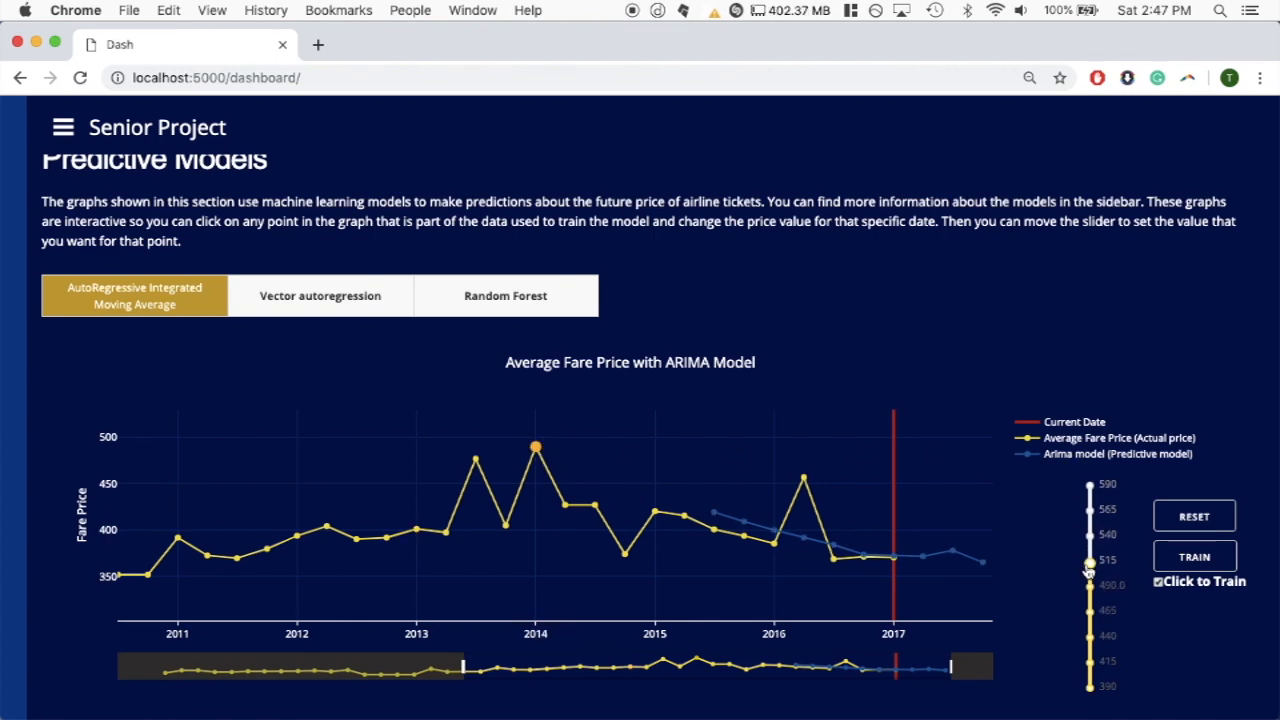
{"action": "left_click_drag", "start_coordinate": [1088, 568], "coordinate": [1088, 668]}
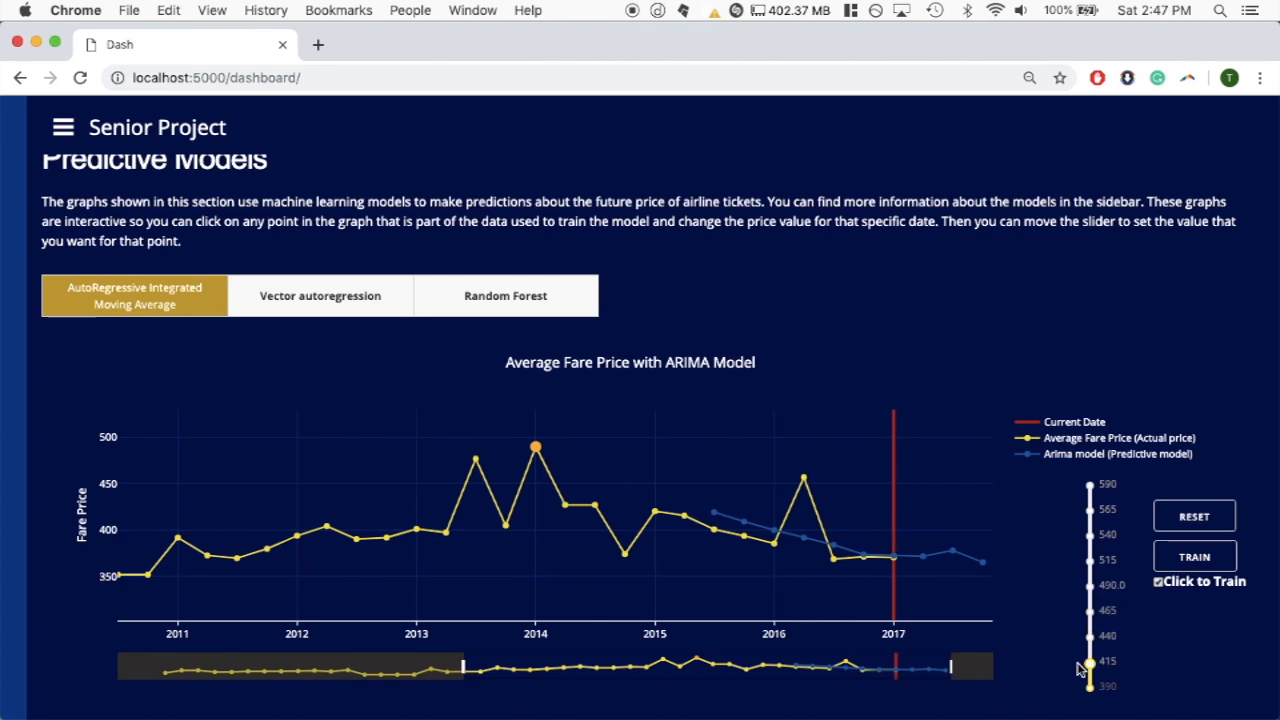